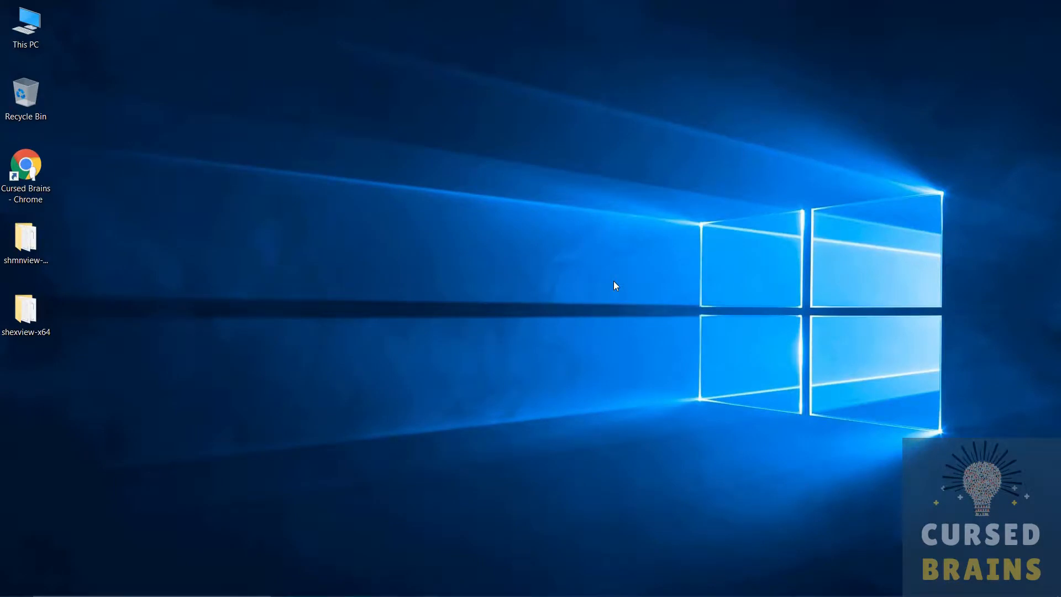
# Open the Chrome shortcut's context menu to show the IObit Unlocker and 'What is locking this file?' entries
pyautogui.click(26, 169)
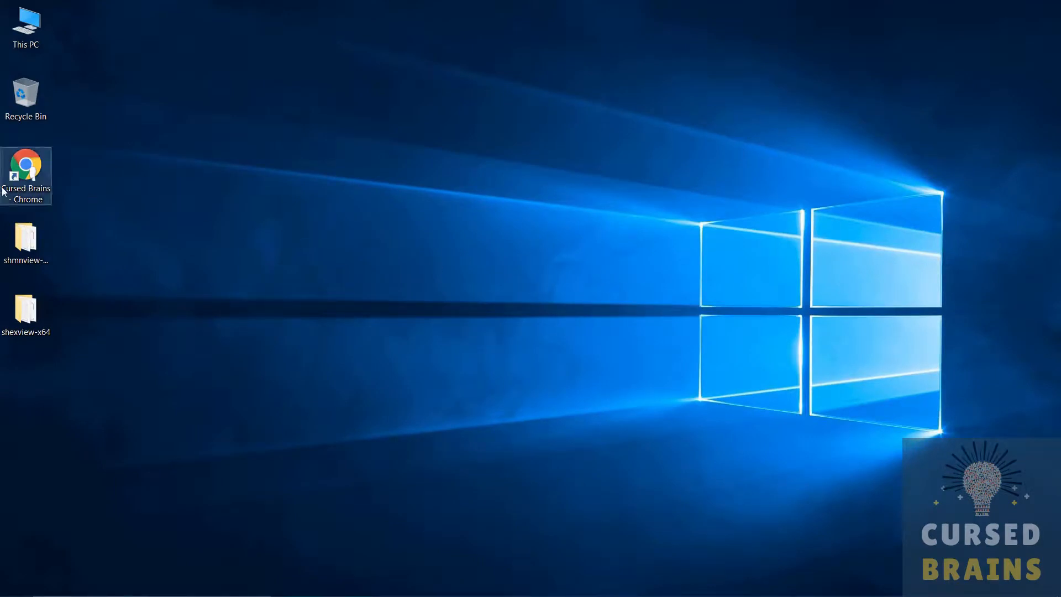
pyautogui.rightClick(26, 173)
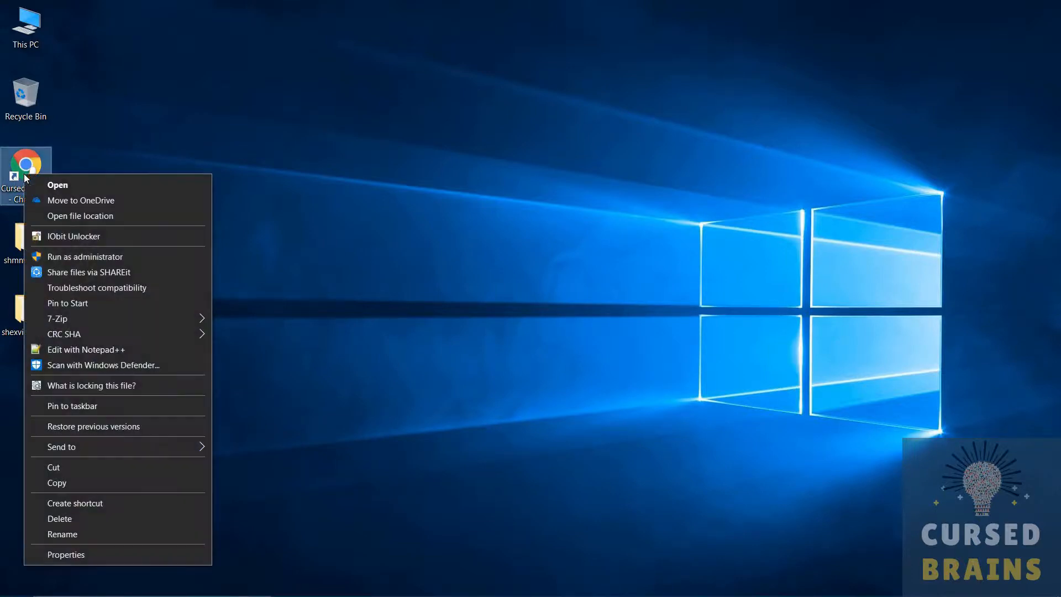
pyautogui.moveTo(79, 205)
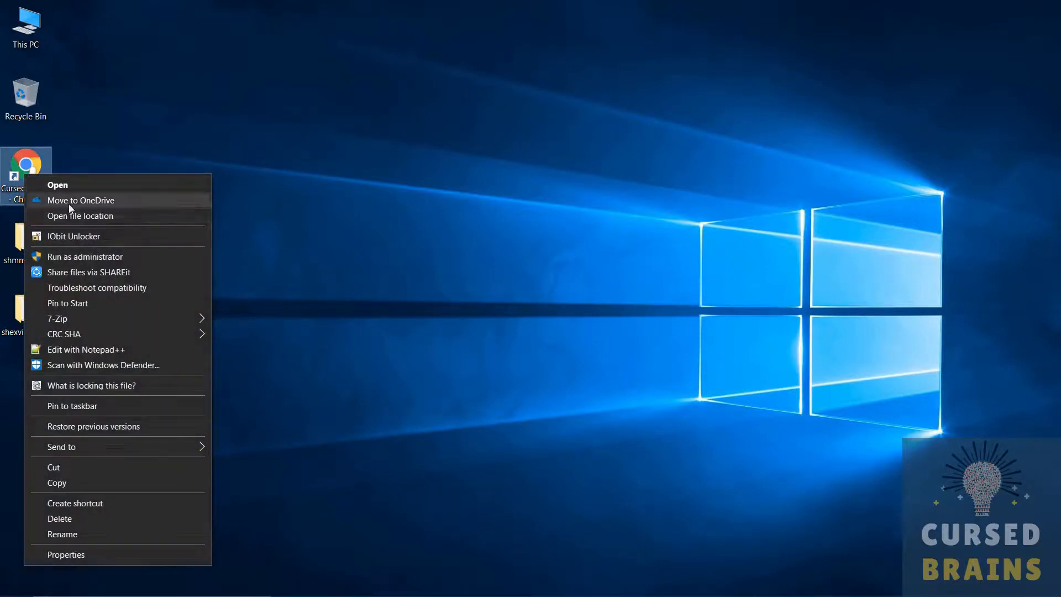
pyautogui.moveTo(103, 236)
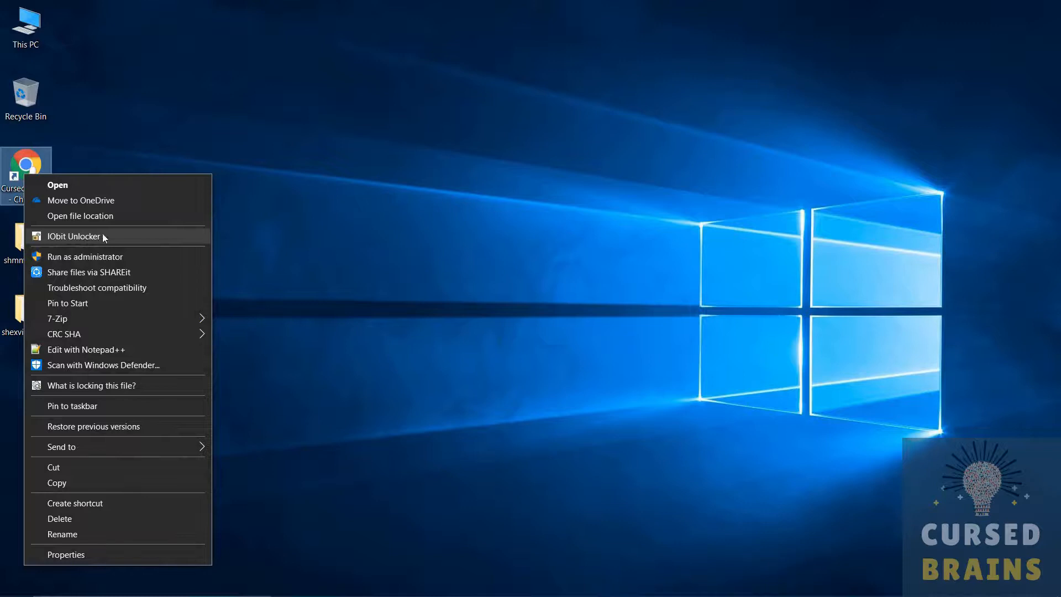
pyautogui.moveTo(68, 276)
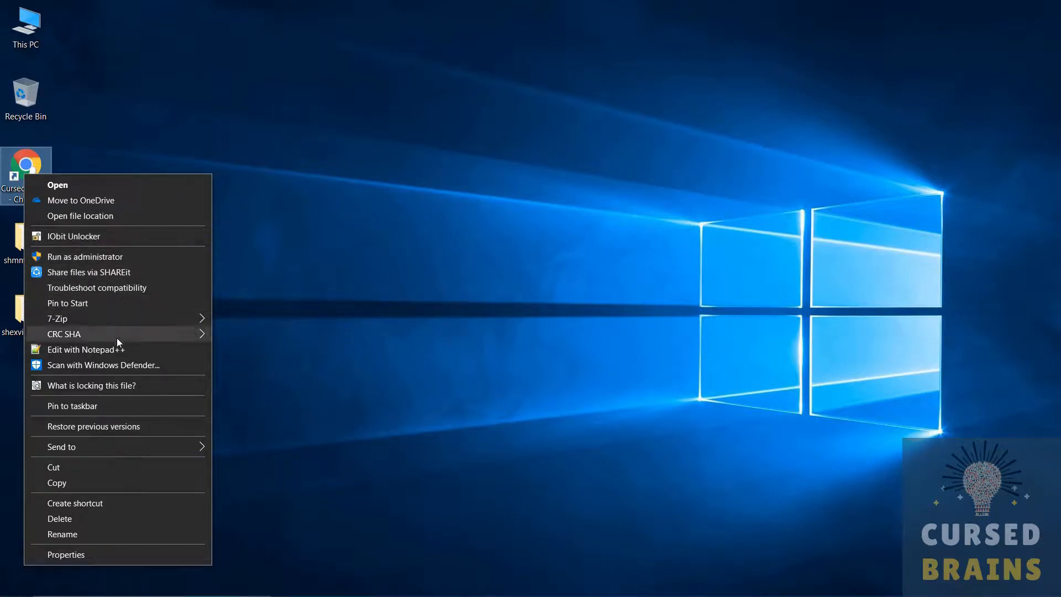
pyautogui.moveTo(95, 377)
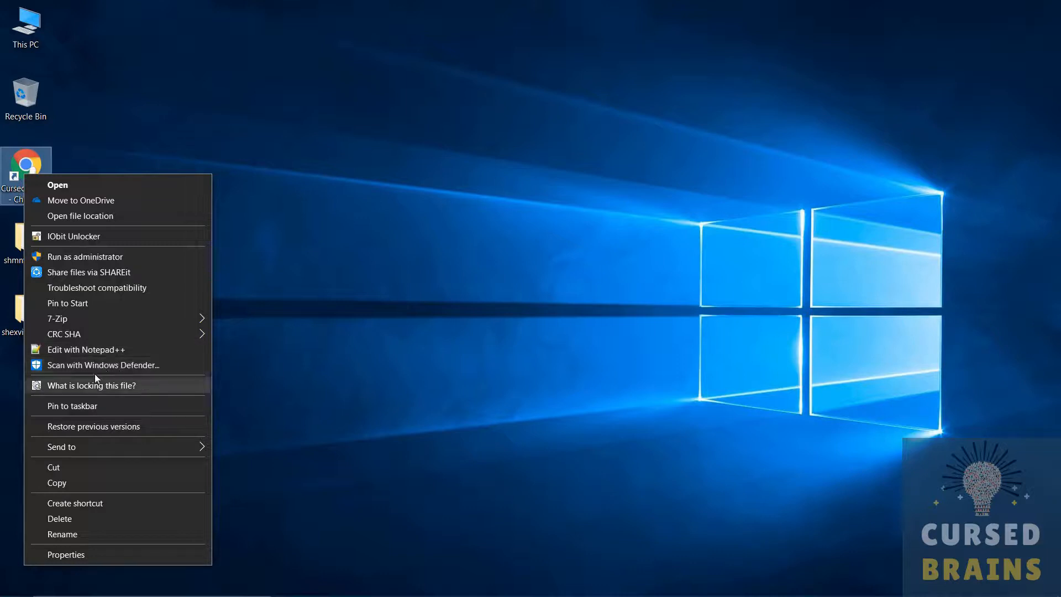
pyautogui.moveTo(118, 385)
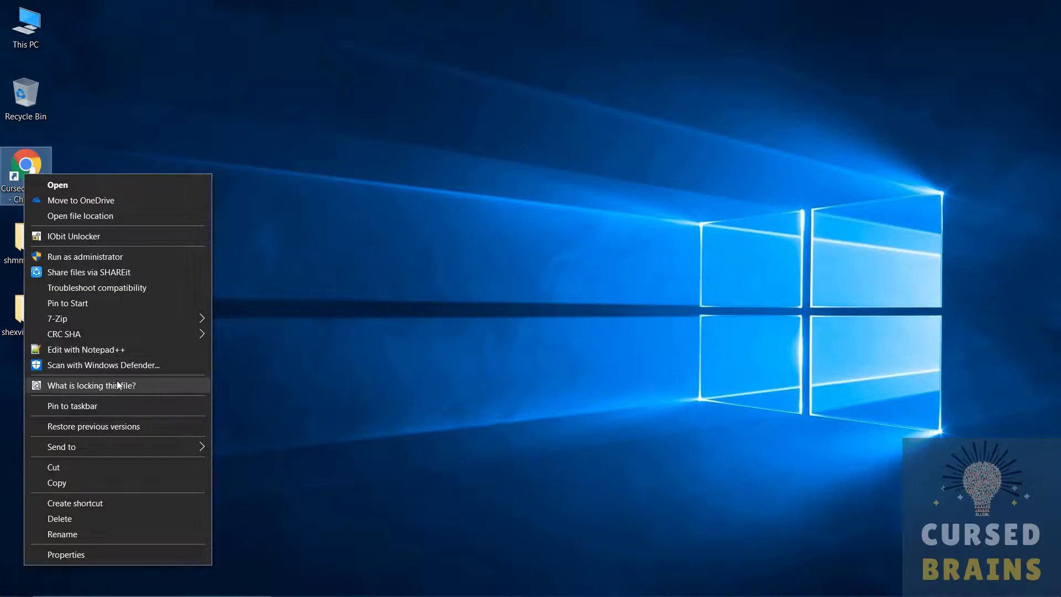
pyautogui.moveTo(72, 235)
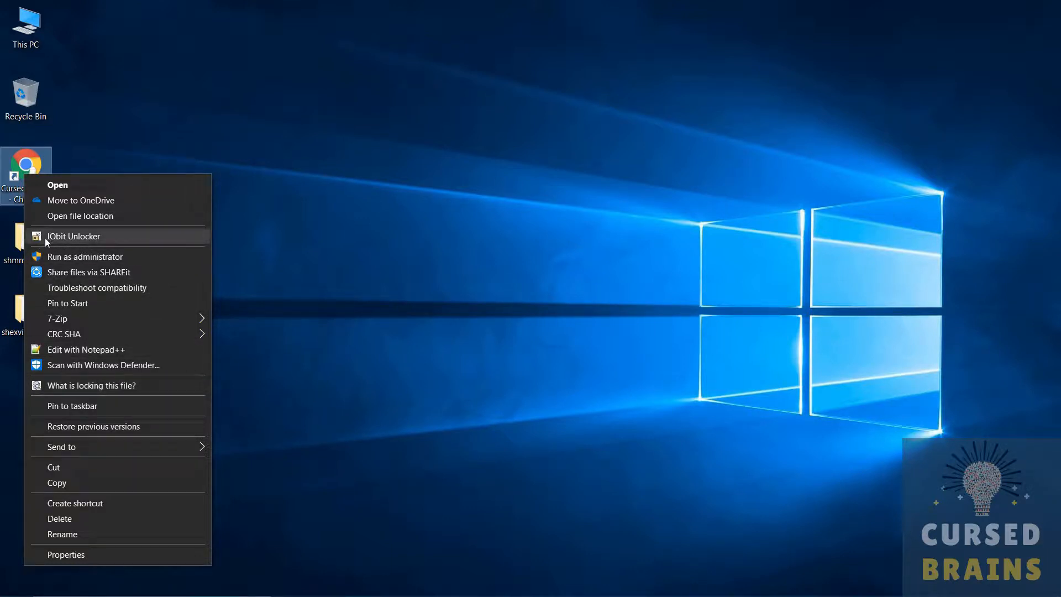
pyautogui.moveTo(68, 389)
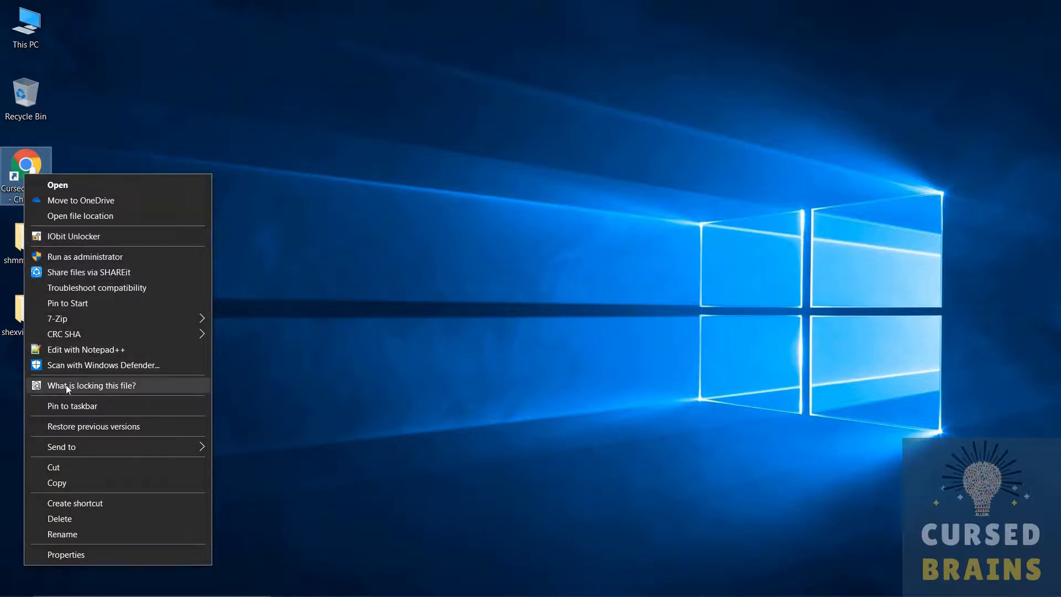
pyautogui.moveTo(126, 391)
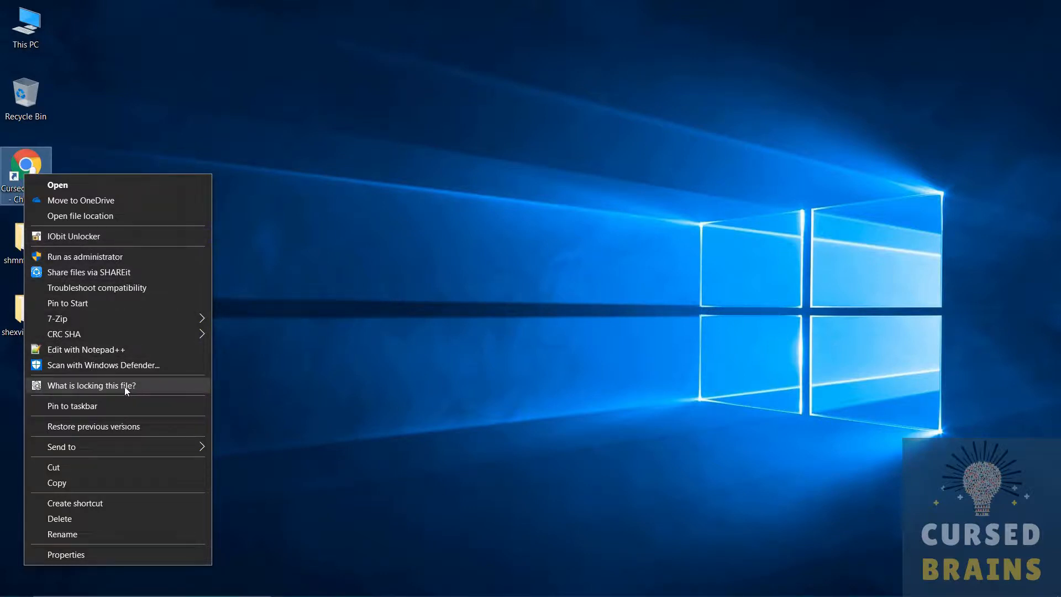
pyautogui.moveTo(263, 380)
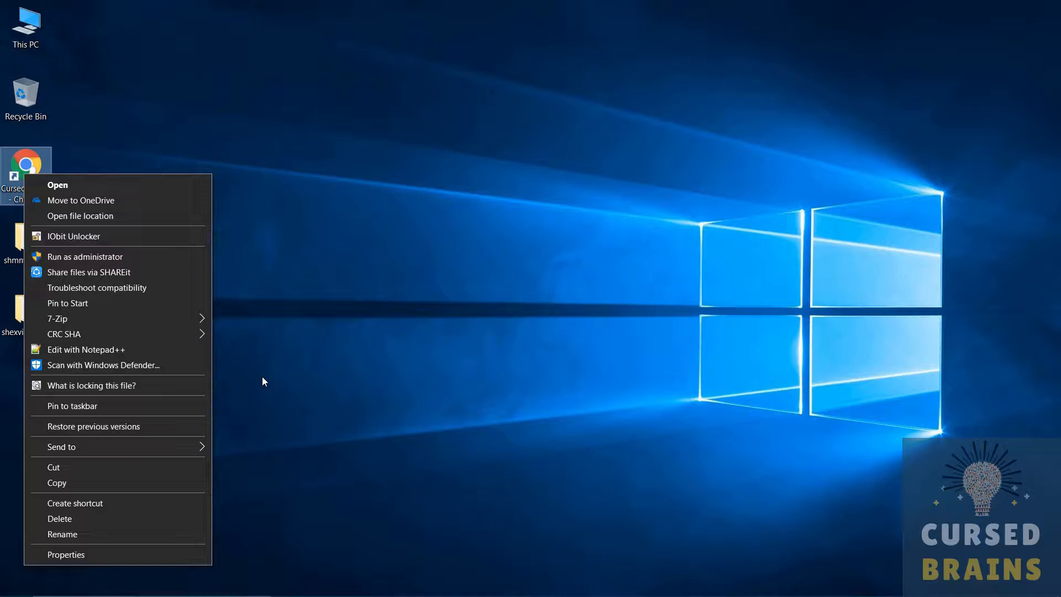
# Dismiss the menu and launch shexview.exe from the shexview-x64 folder
pyautogui.click(25, 243)
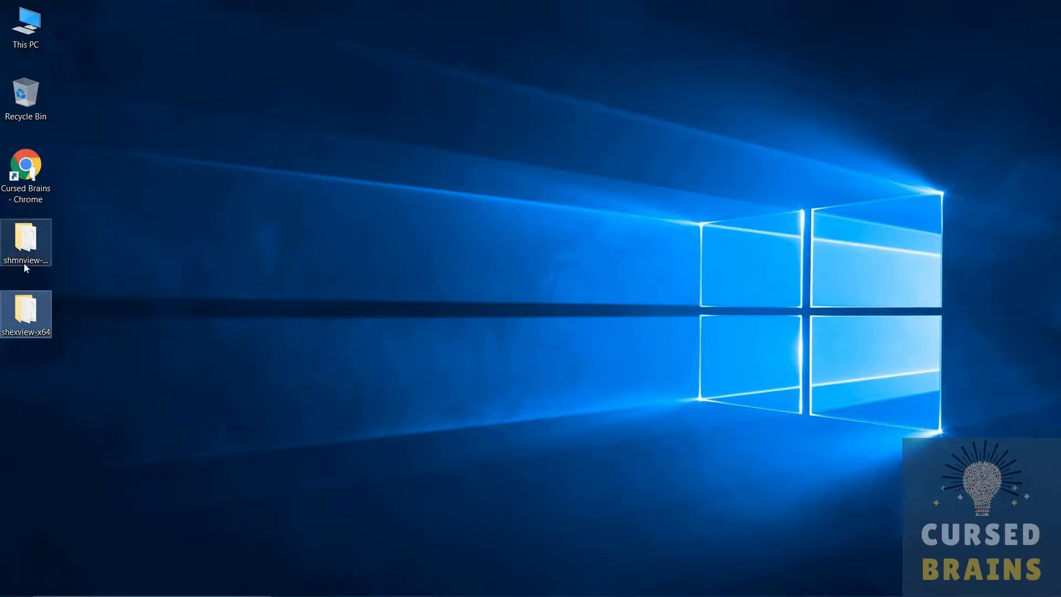
pyautogui.doubleClick(26, 242)
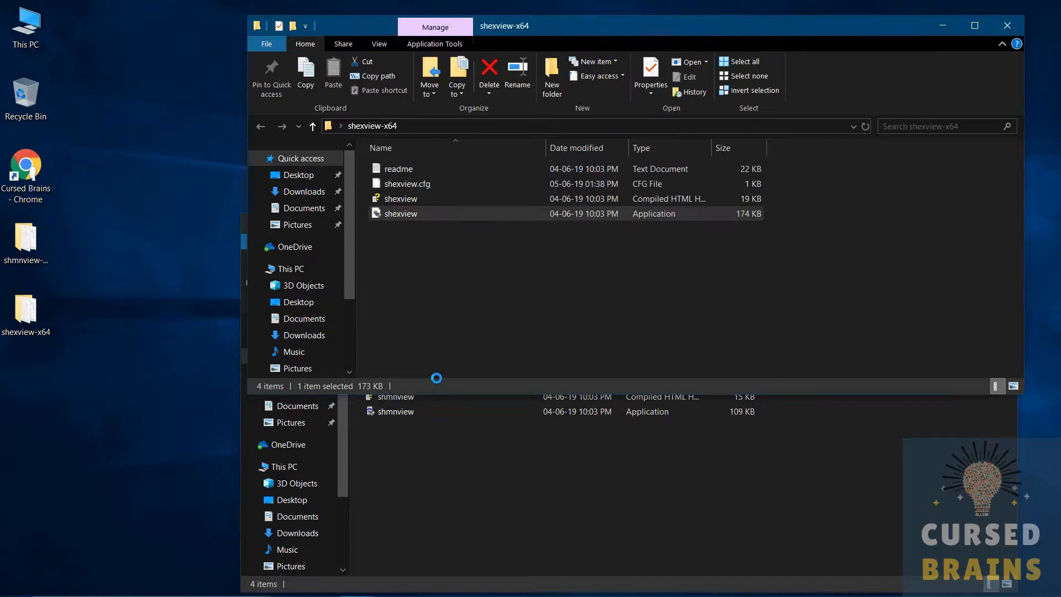
pyautogui.doubleClick(400, 213)
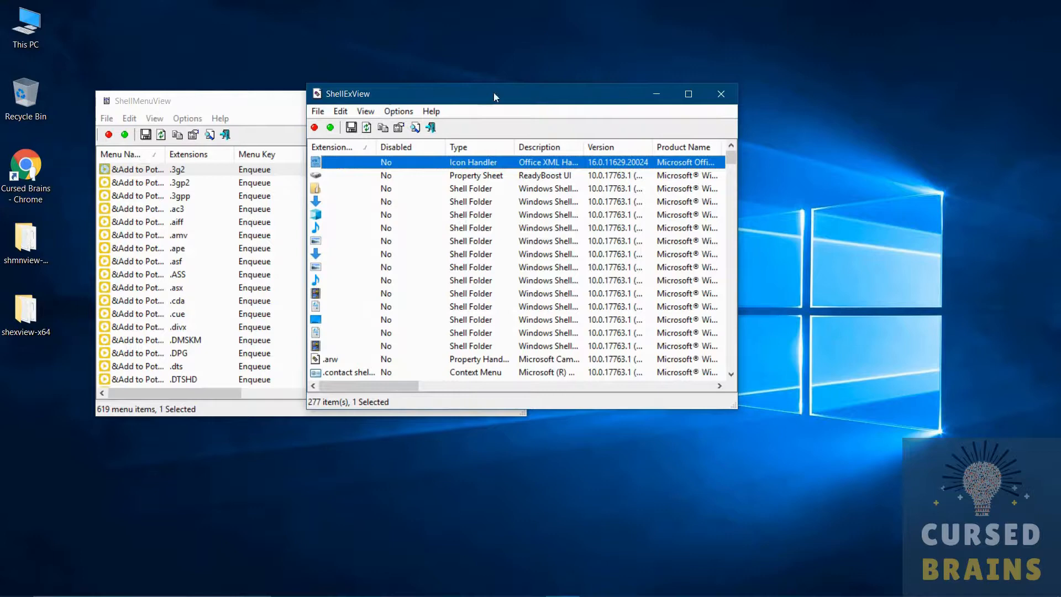
# Search the extension list for 'lock' and select the UnLockerMenu (IObit Unlocker) entry
pyautogui.click(340, 111)
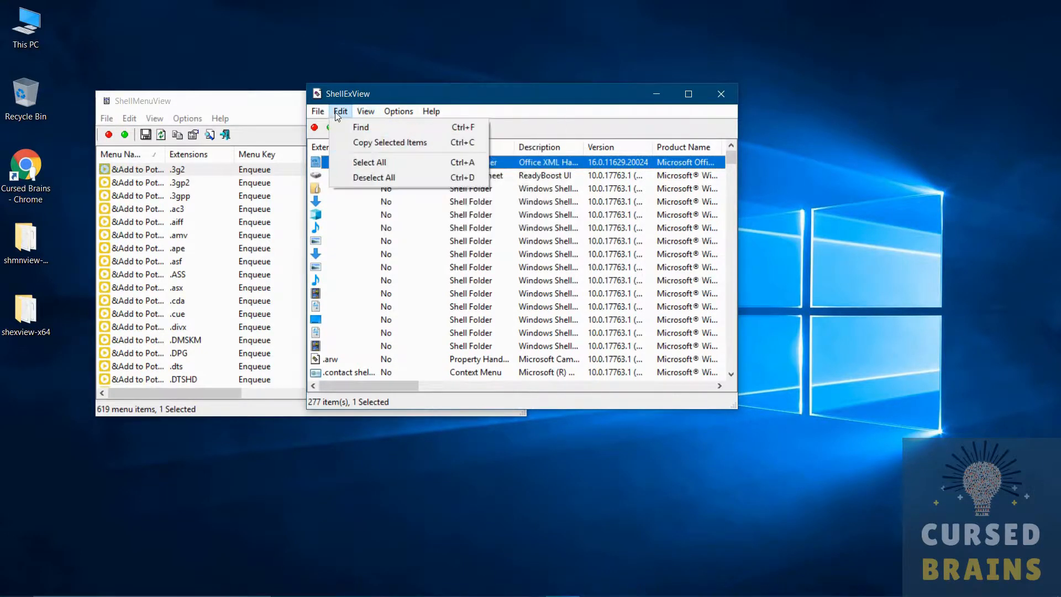
pyautogui.click(430, 111)
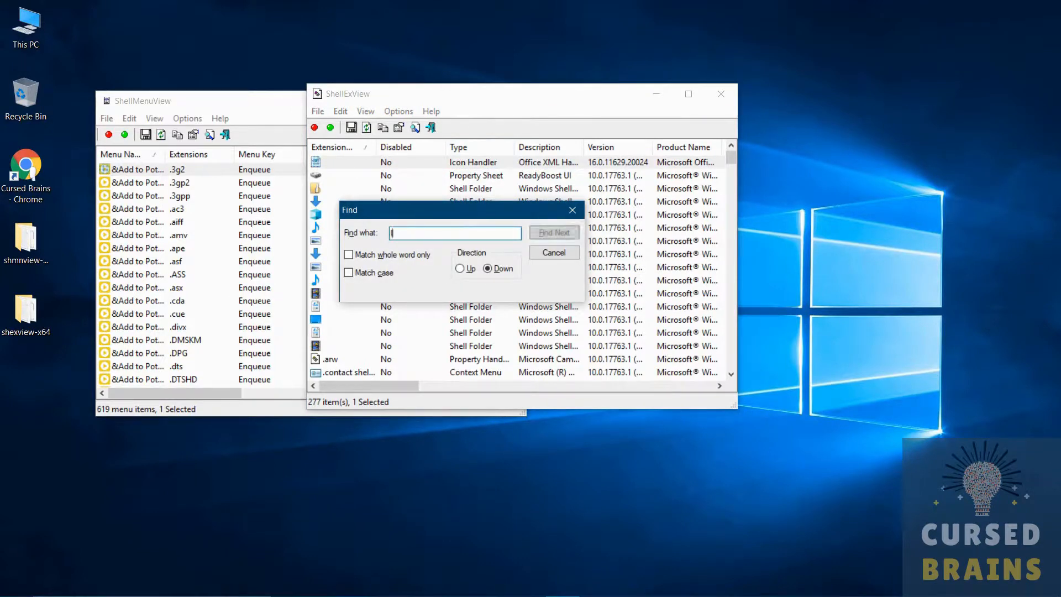
pyautogui.write('lock')
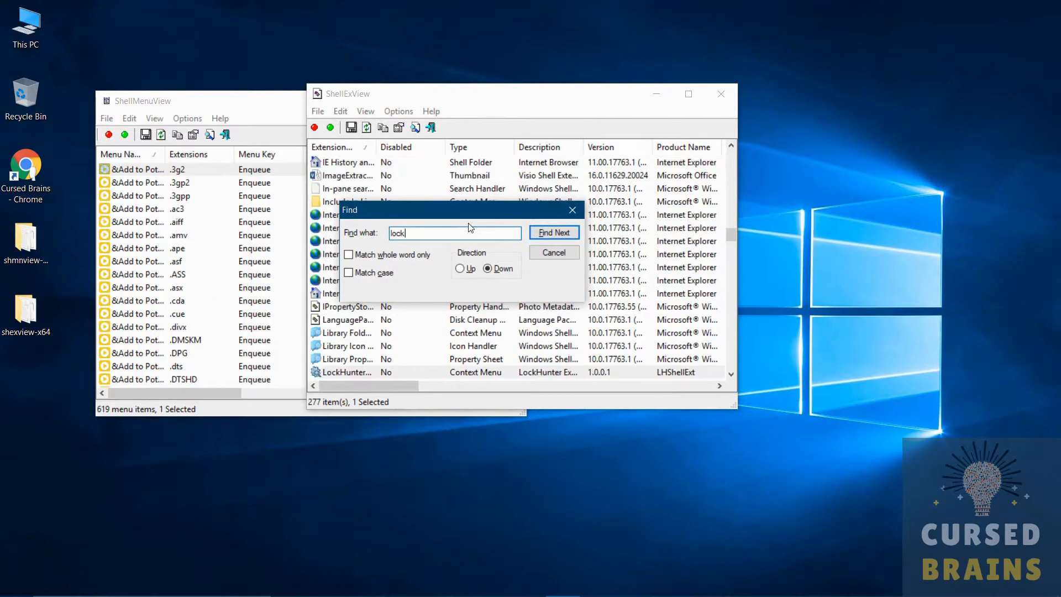
pyautogui.click(554, 232)
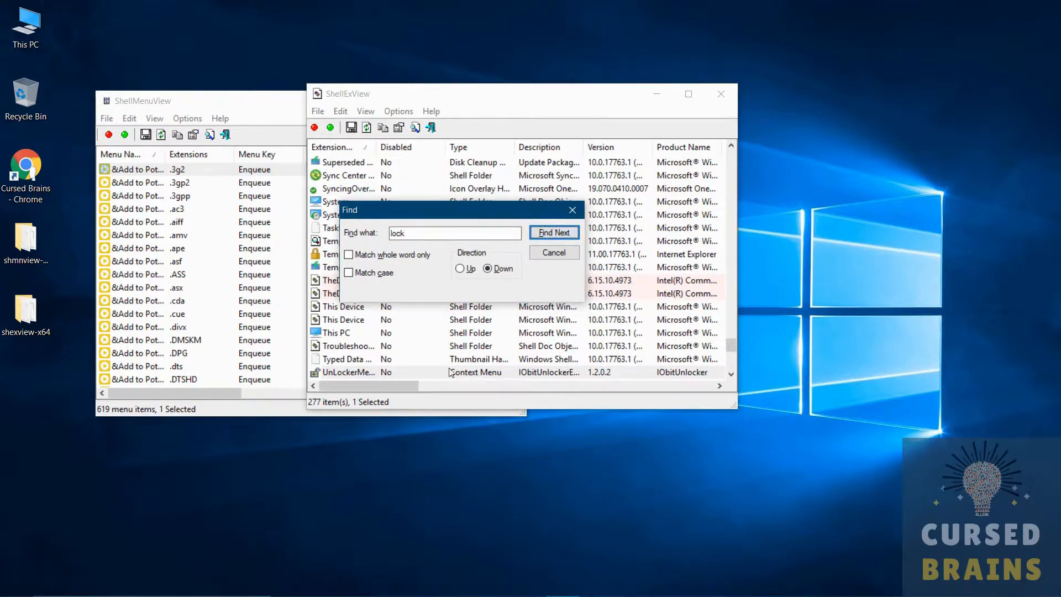
pyautogui.click(553, 232)
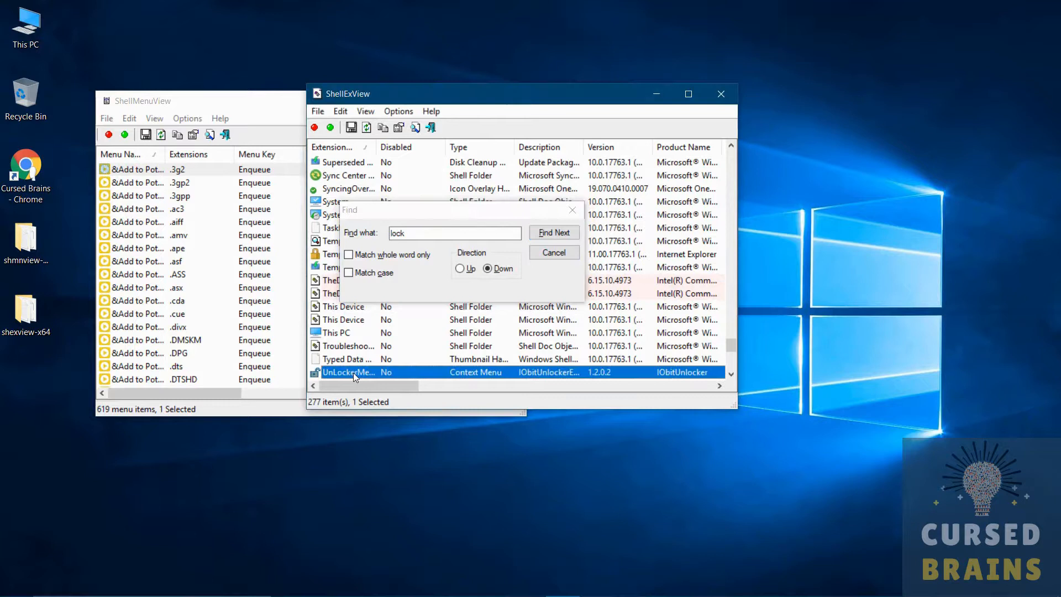
pyautogui.moveTo(315, 127)
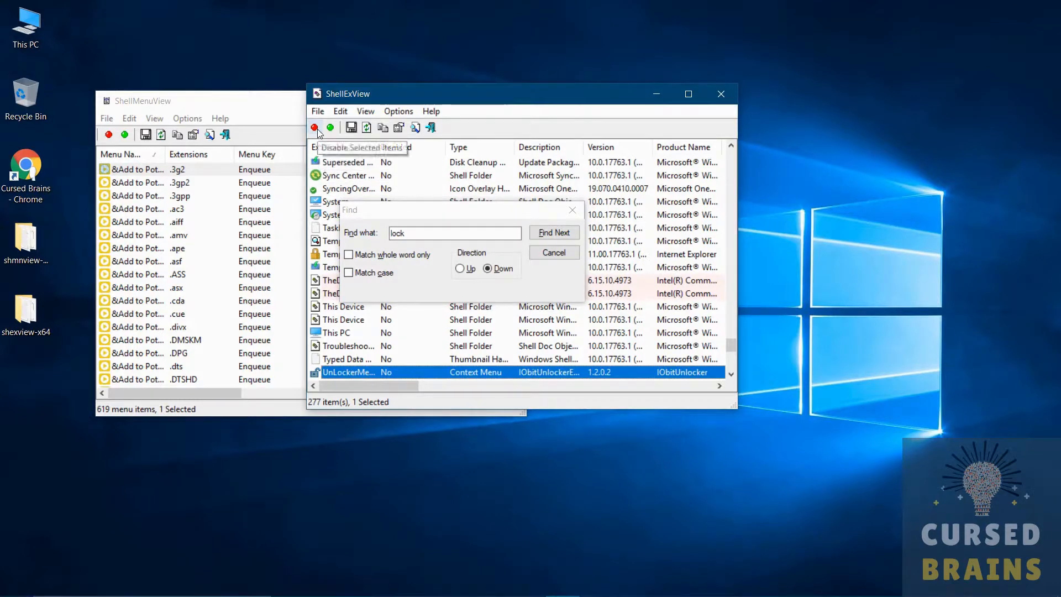
# Disable the IObit Unlocker extension, confirming Yes, and find the next 'lock' match
pyautogui.click(314, 127)
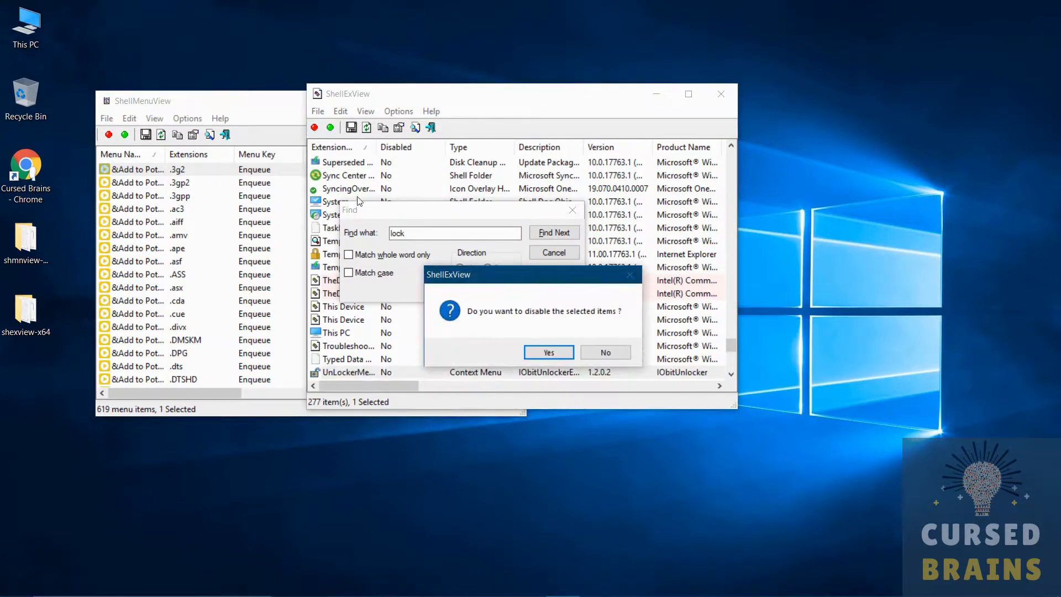
pyautogui.click(548, 352)
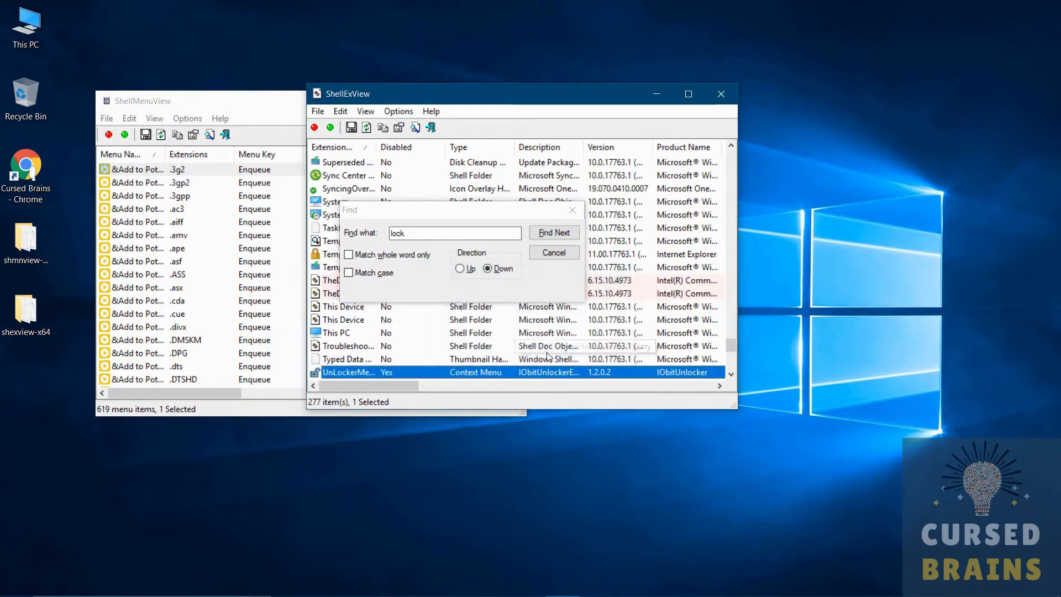
pyautogui.click(554, 232)
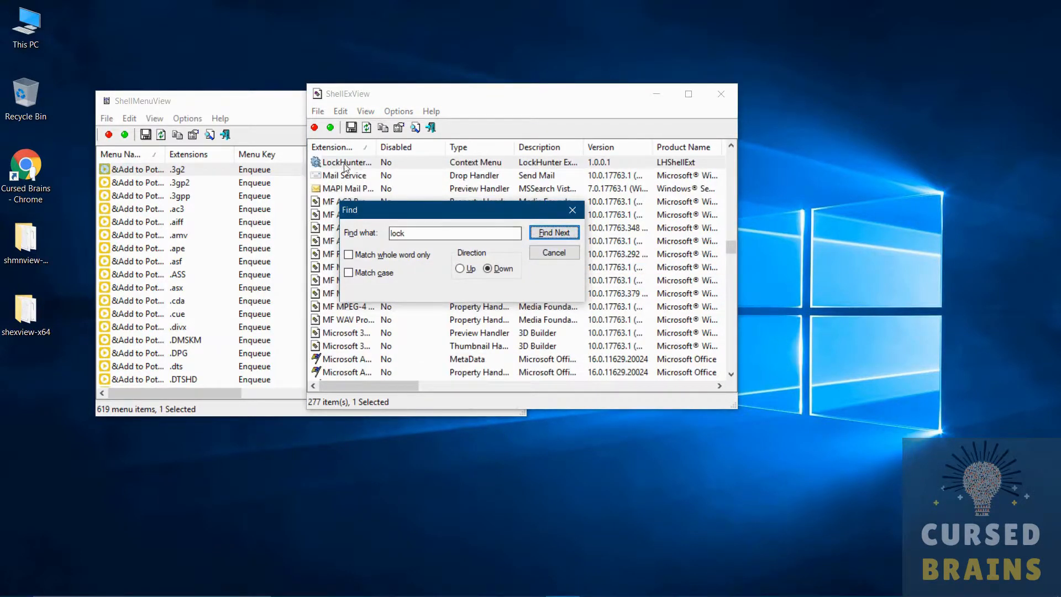
# Select and disable the LockHunter extension, confirm Yes, and close the Find box
pyautogui.click(553, 232)
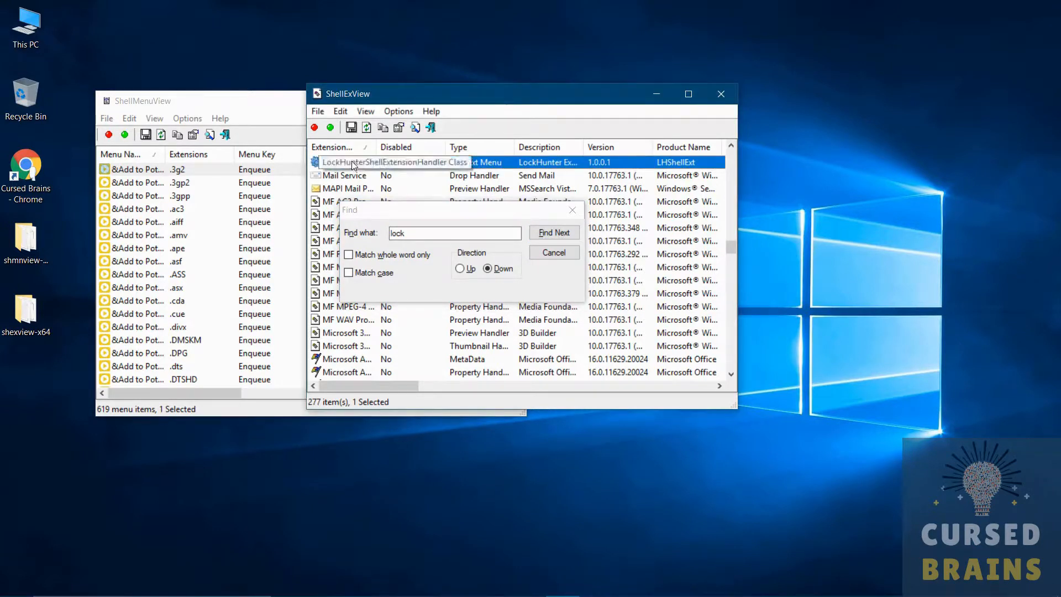
pyautogui.click(314, 127)
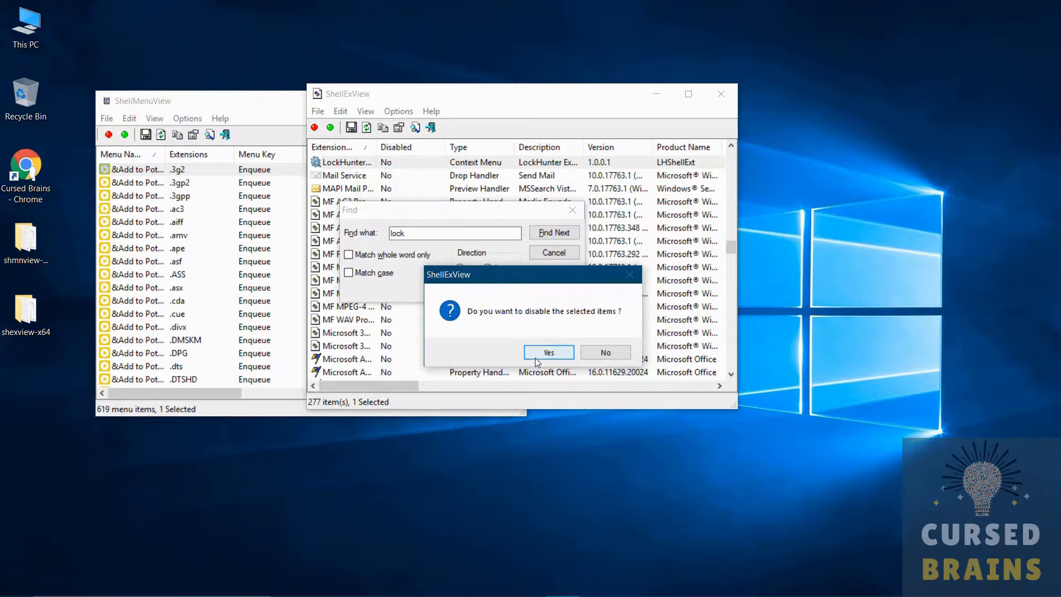
pyautogui.click(548, 352)
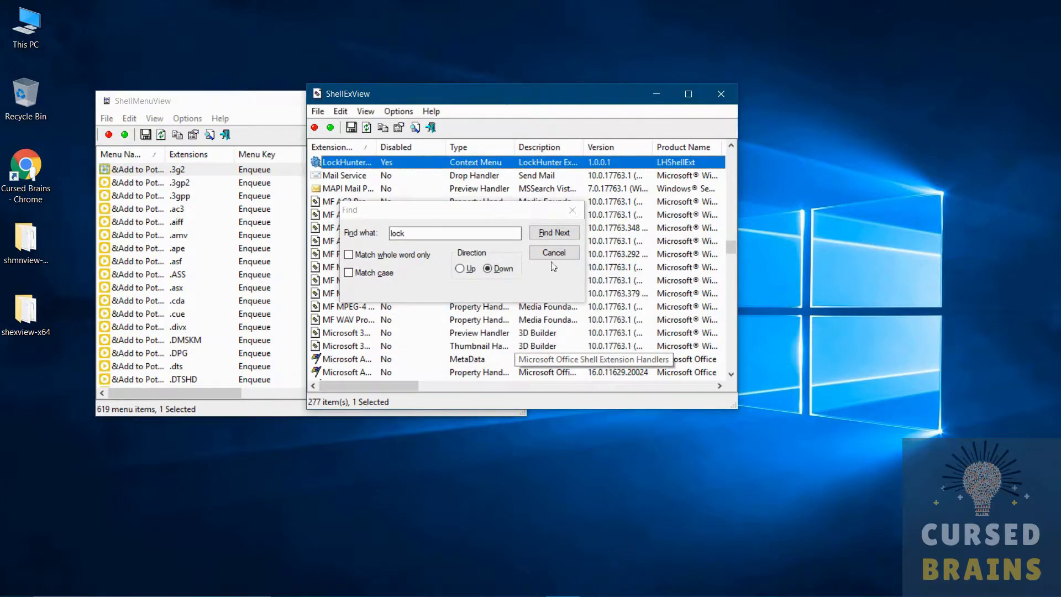
pyautogui.click(553, 252)
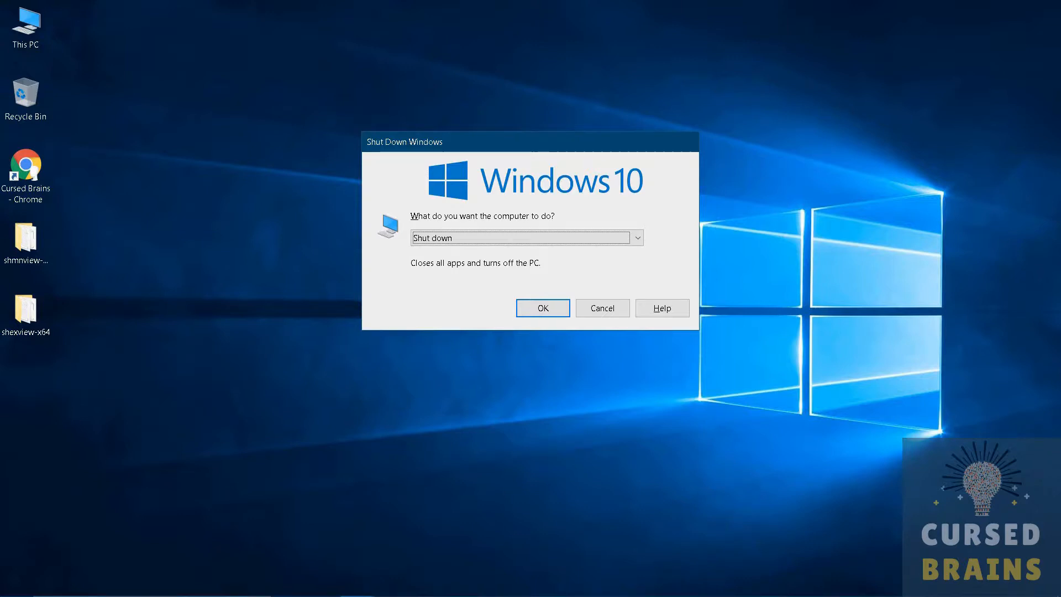
# Confirm the Windows restart, then select the Cursed Brains Chrome shortcut
pyautogui.click(600, 307)
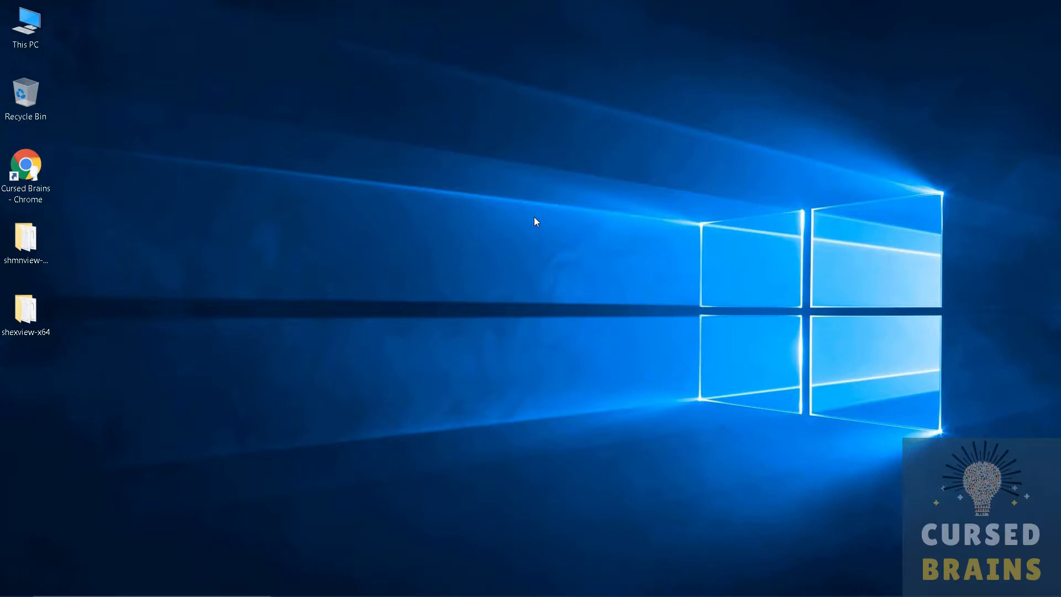
pyautogui.click(27, 172)
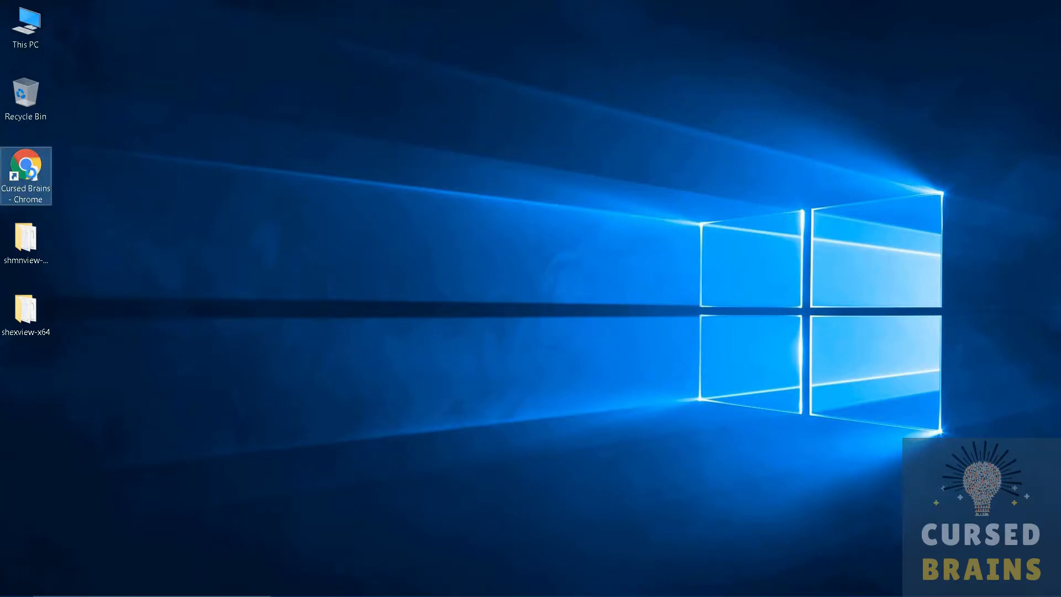
# Right-click the Chrome shortcut to verify IObit Unlocker and LockHunter entries are gone
pyautogui.rightClick(26, 174)
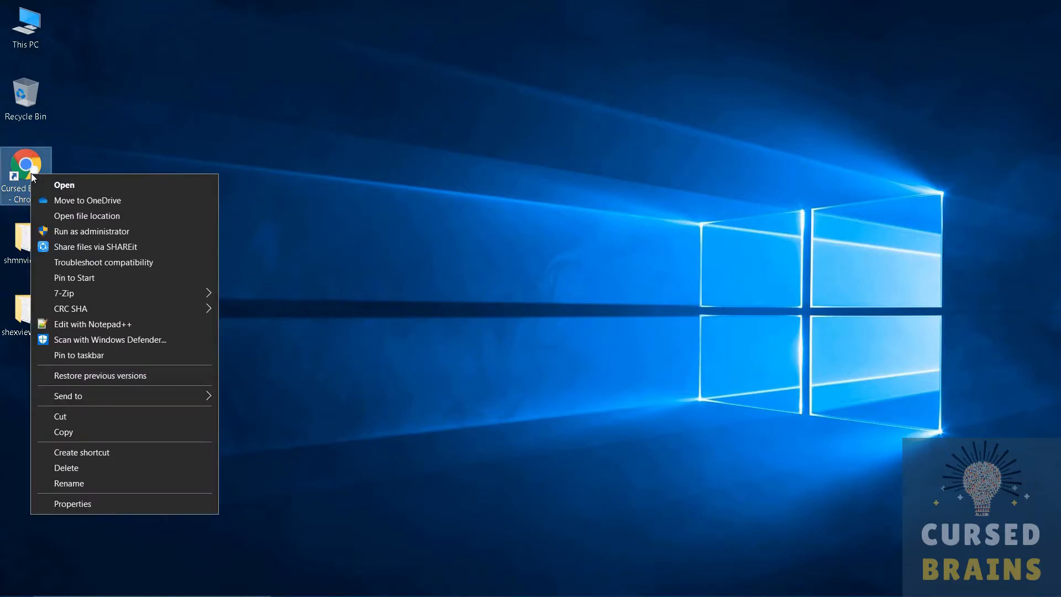
pyautogui.moveTo(87, 219)
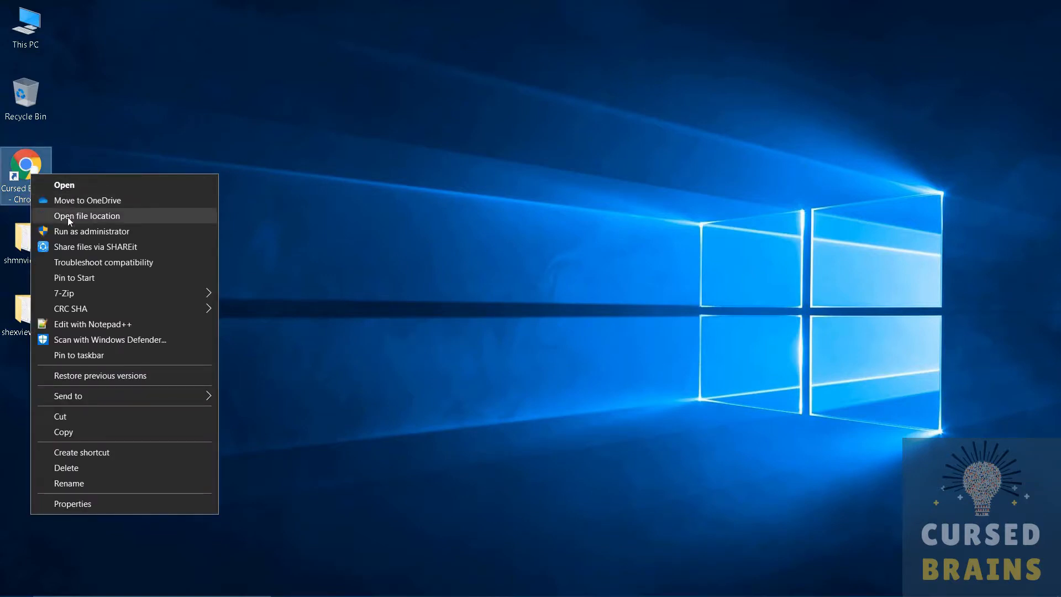
pyautogui.moveTo(86, 292)
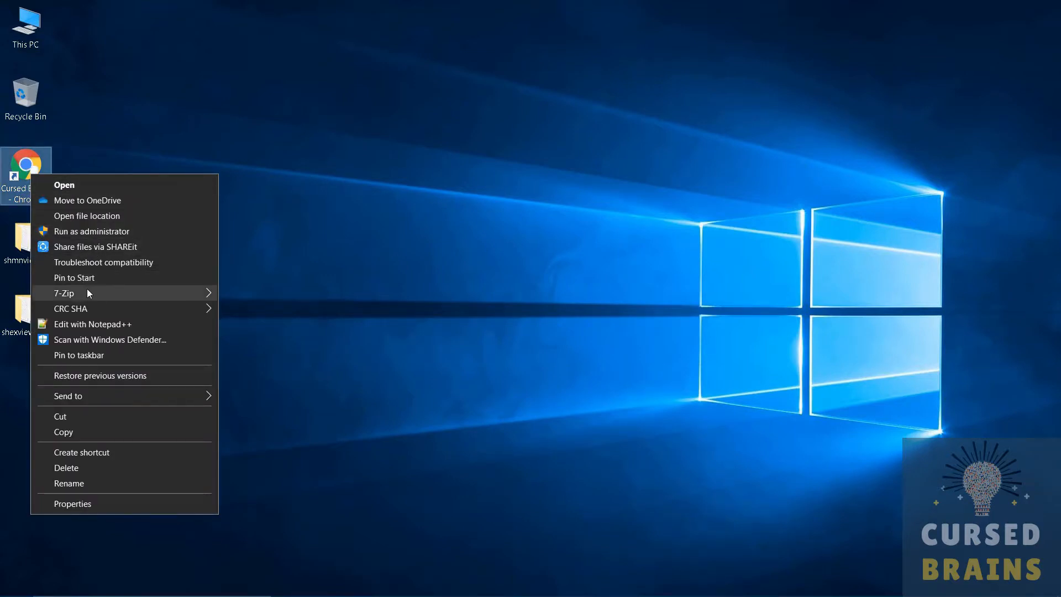
pyautogui.moveTo(95, 338)
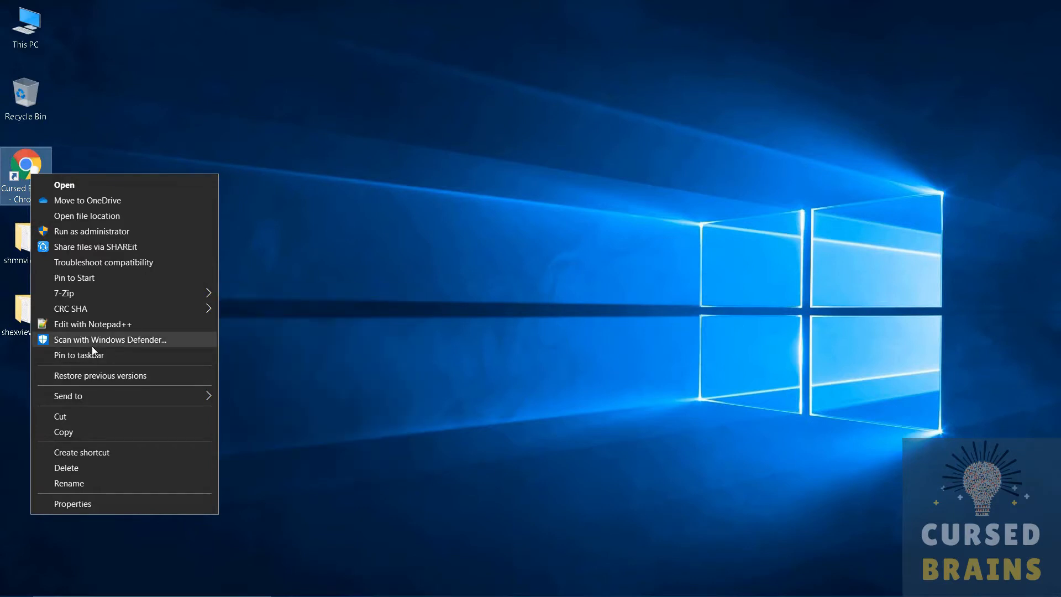
pyautogui.moveTo(87, 215)
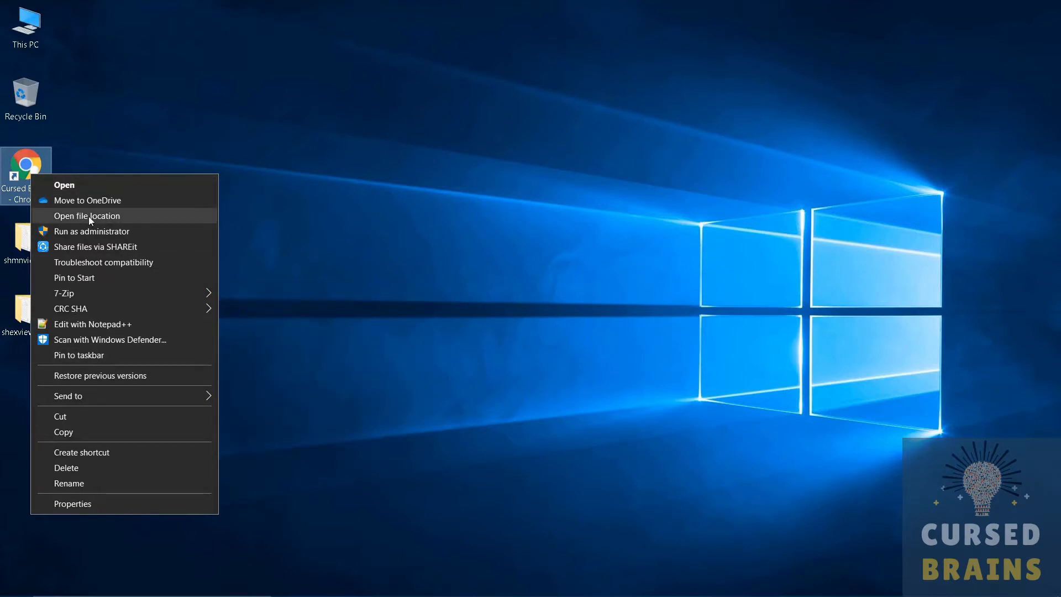